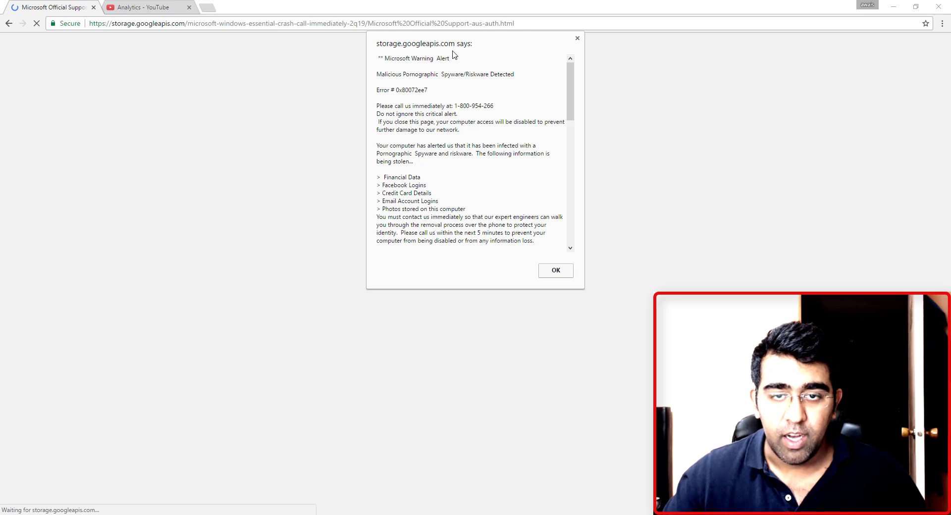
mouse_move(417, 52)
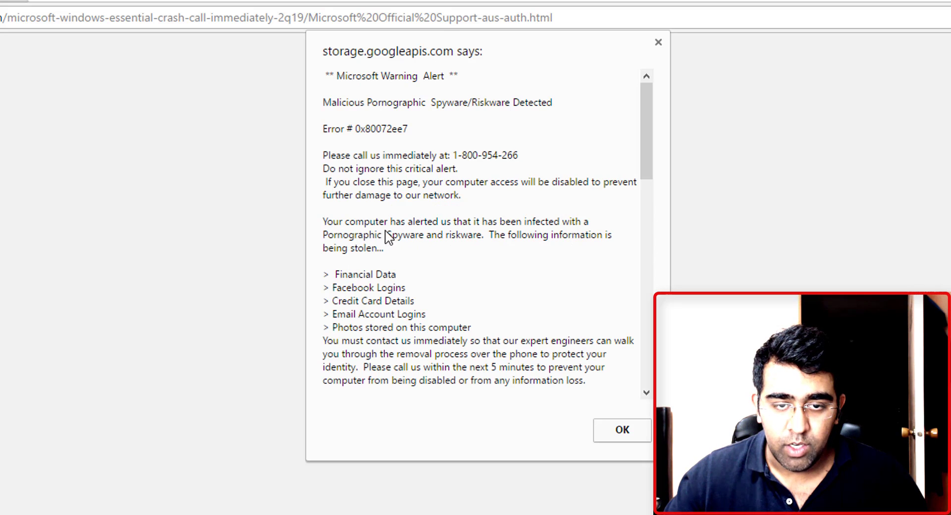
mouse_move(447, 284)
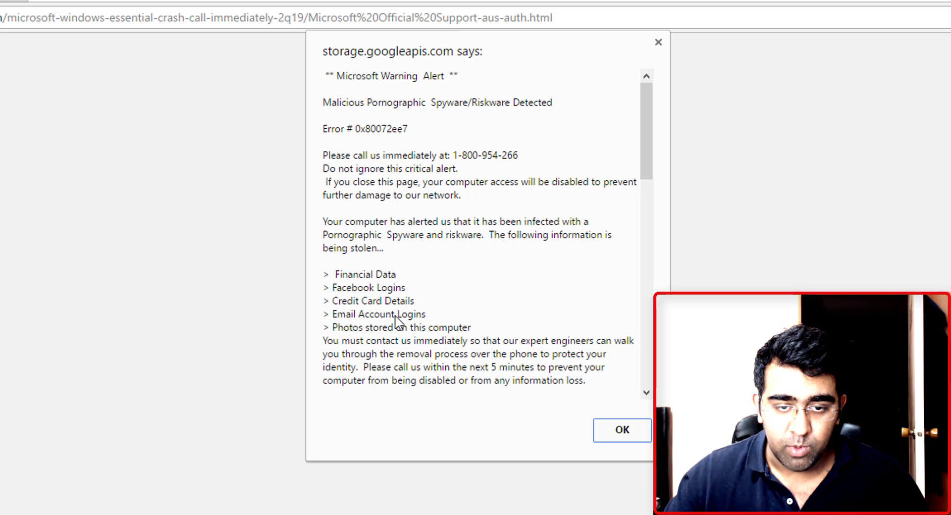
- Dismiss the fake Microsoft warning from storage.googleapis.com with OK, revealing the scam support page
scroll("down", 3)
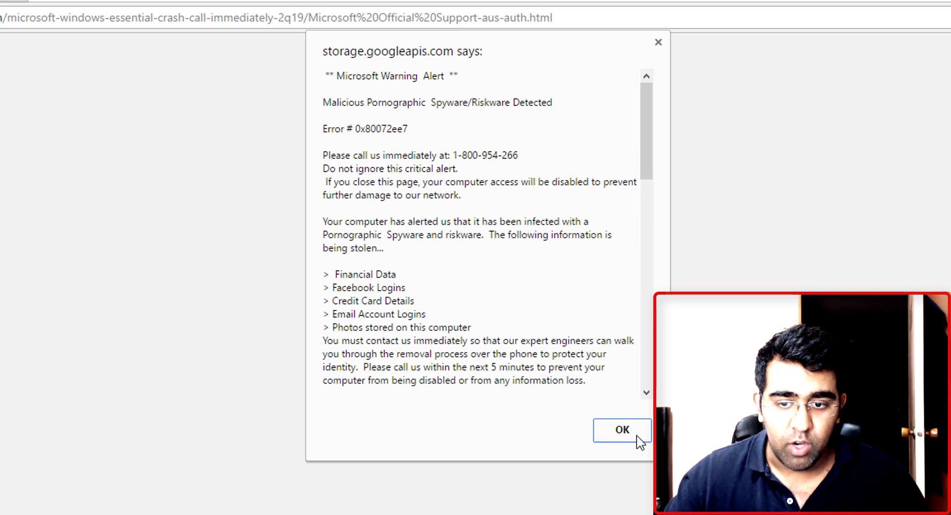
left_click(621, 430)
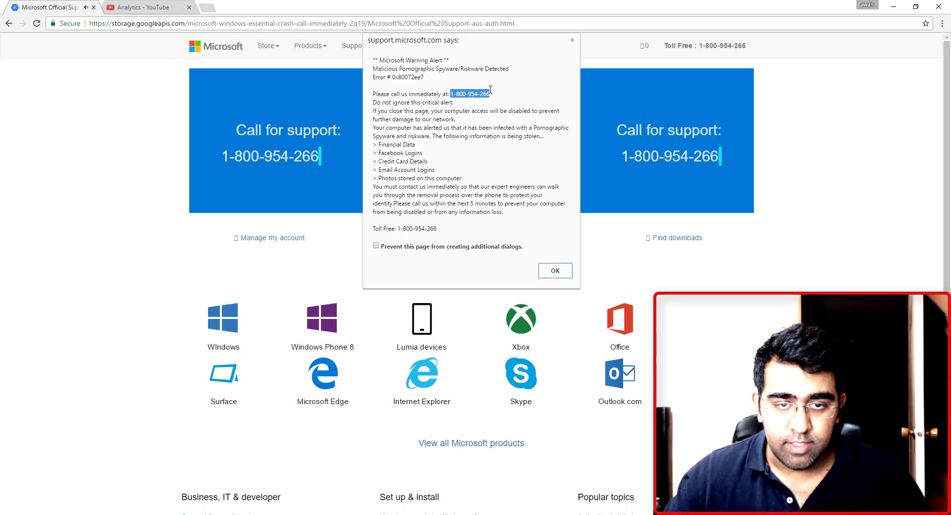
- Dismiss the support.microsoft.com alert, the system-locked warning and the remaining scam alert in turn
left_click(553, 270)
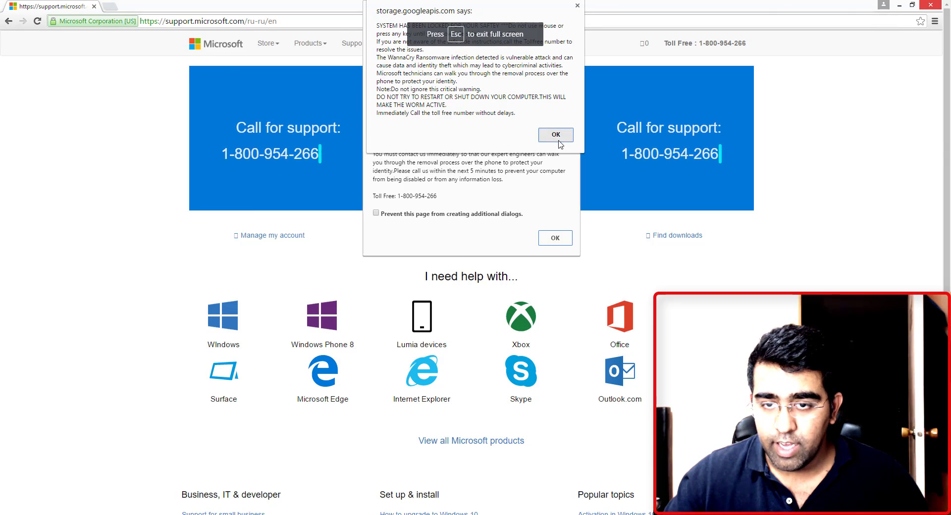
left_click(553, 135)
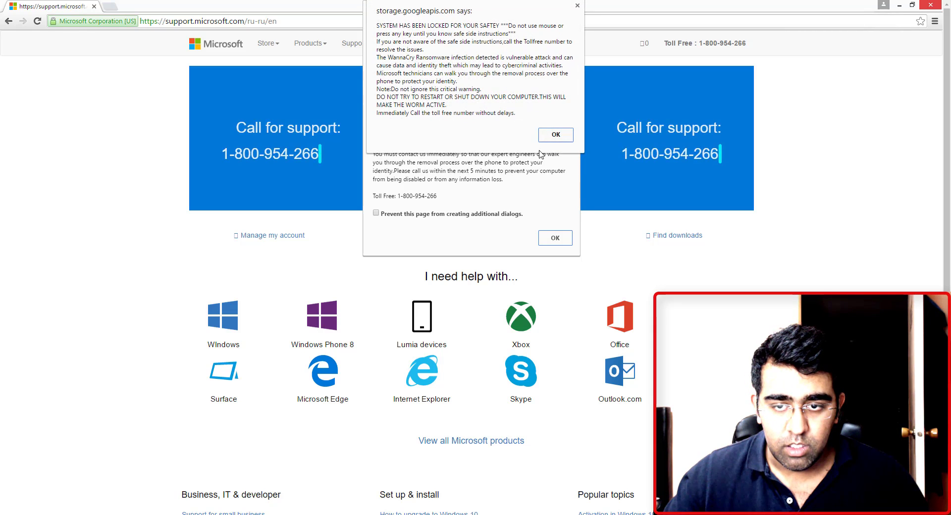
left_click(555, 134)
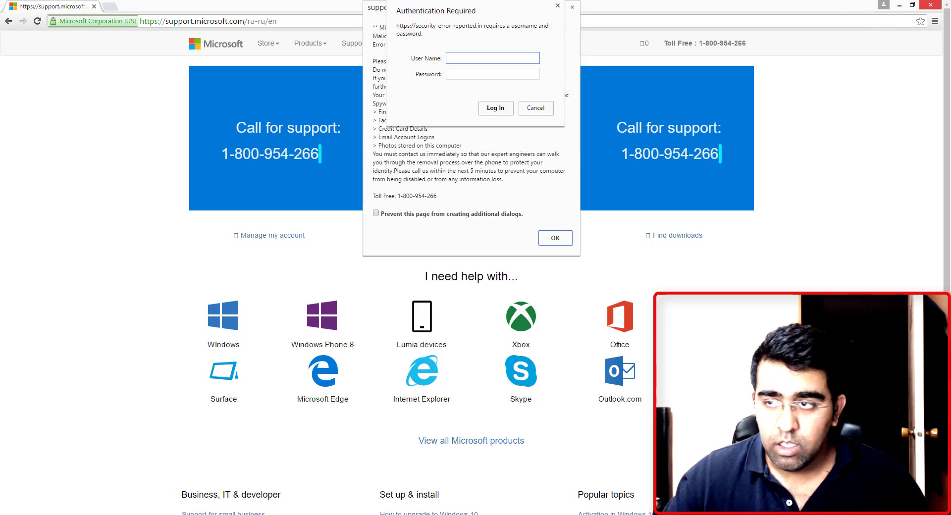
mouse_move(736, 241)
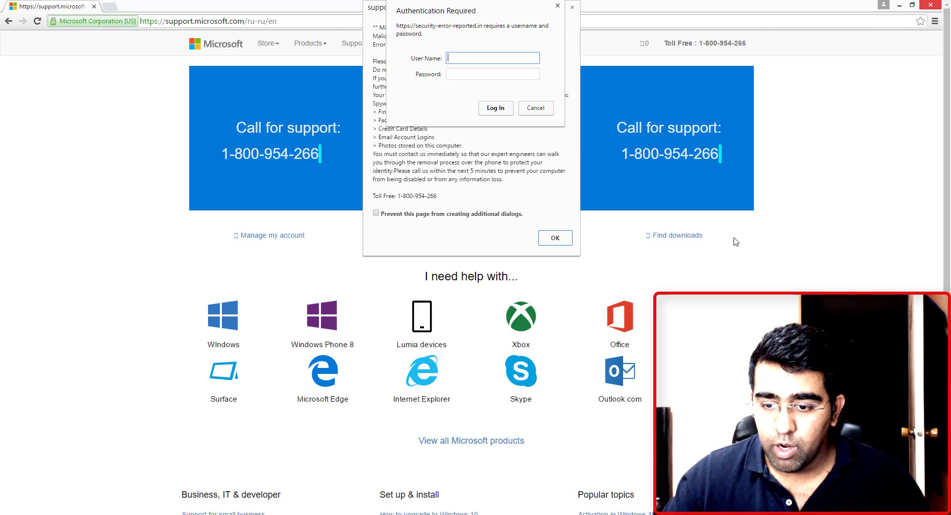
mouse_move(720, 244)
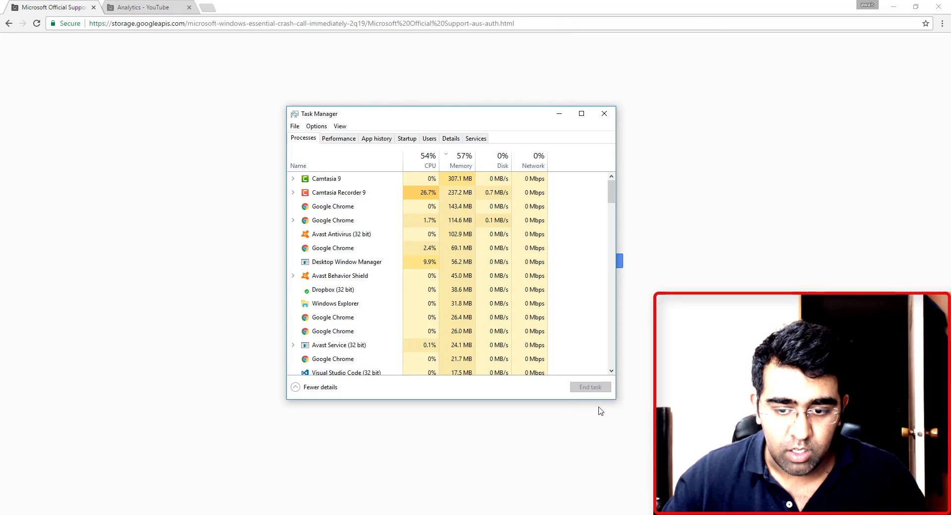
- Show the Processes list in Task Manager with its several Google Chrome entries
left_click(332, 206)
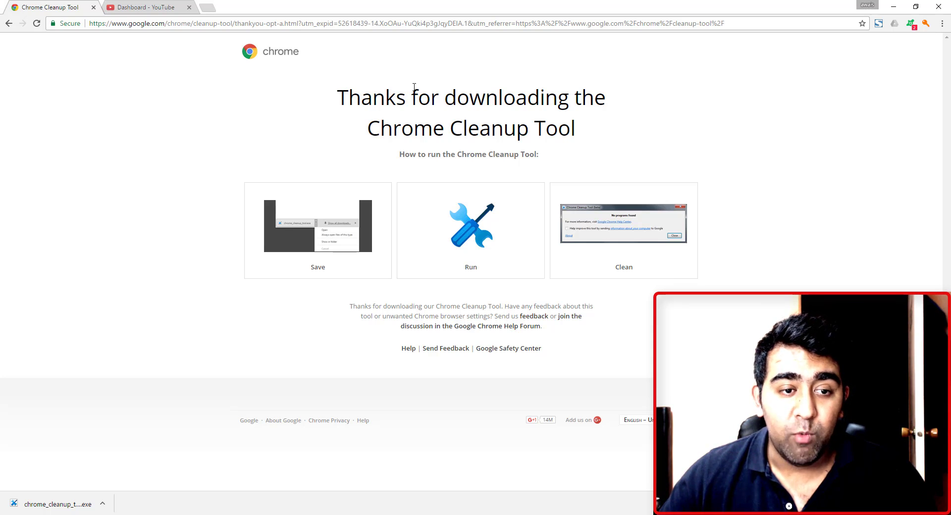
left_click(112, 158)
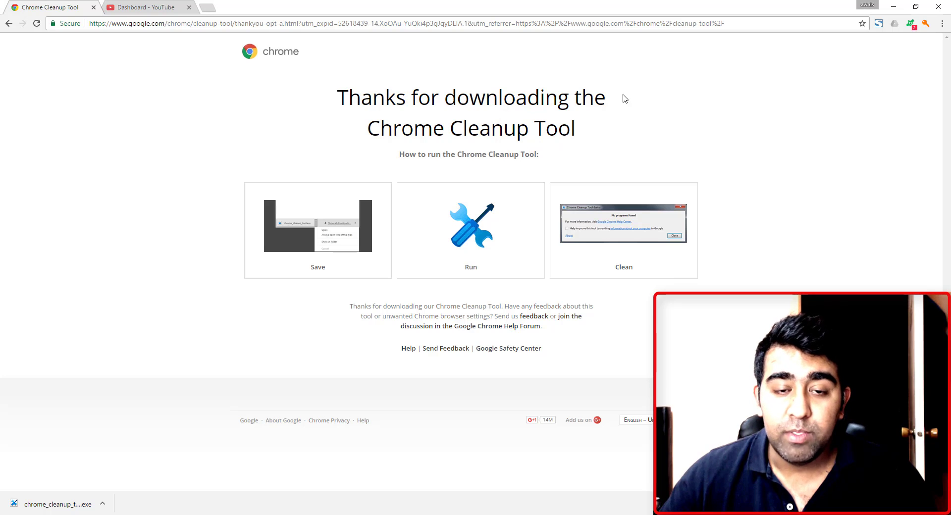
mouse_move(343, 157)
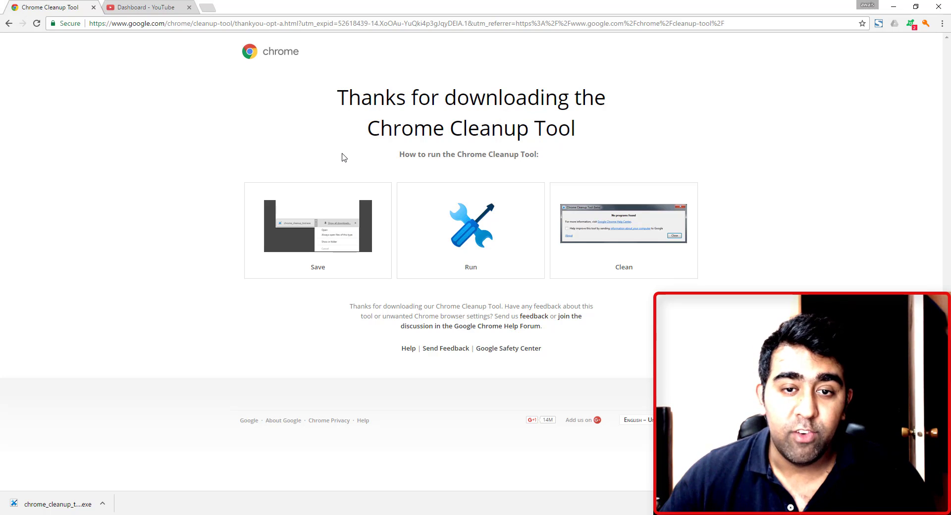
left_click(339, 171)
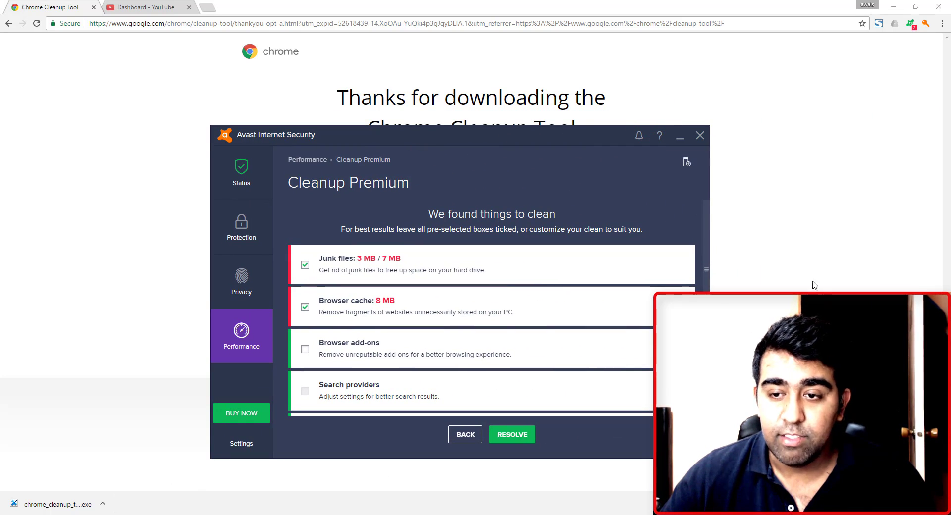
mouse_move(758, 254)
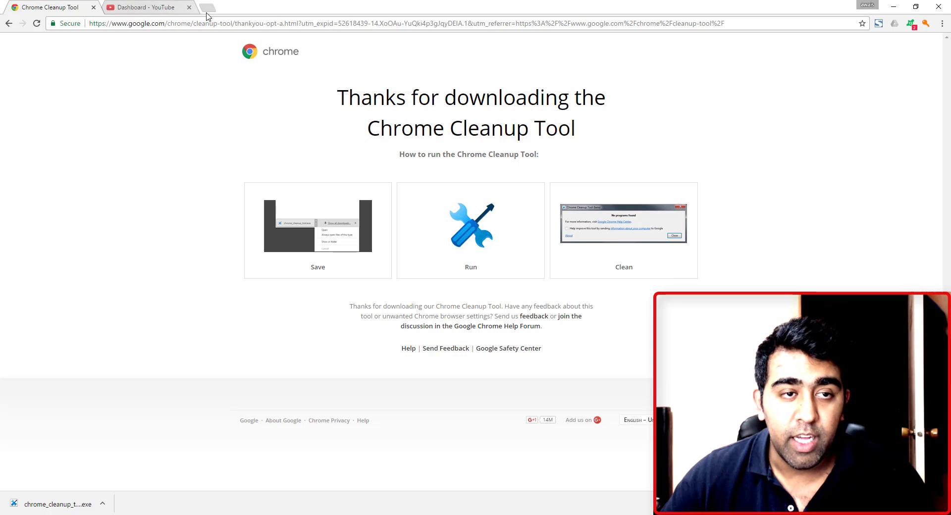
- Open a new tab, enter gmail.com then google.com, and search for 'chrome clean up tool'
left_click(207, 11)
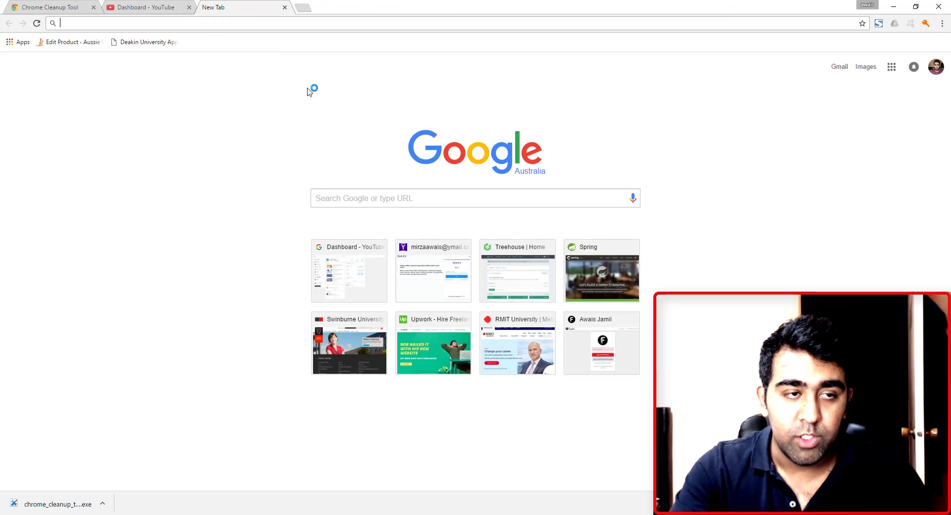
type("gmail.com")
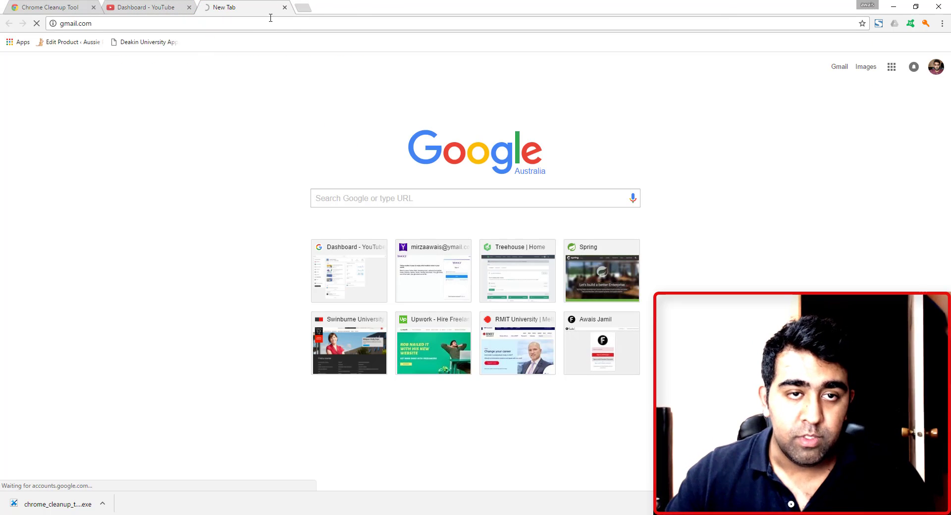
left_click(215, 7)
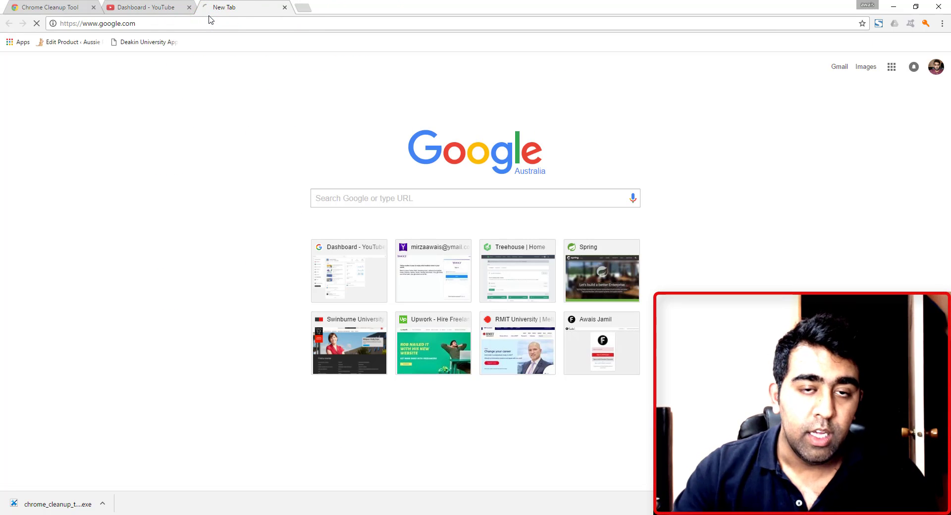
type("chor")
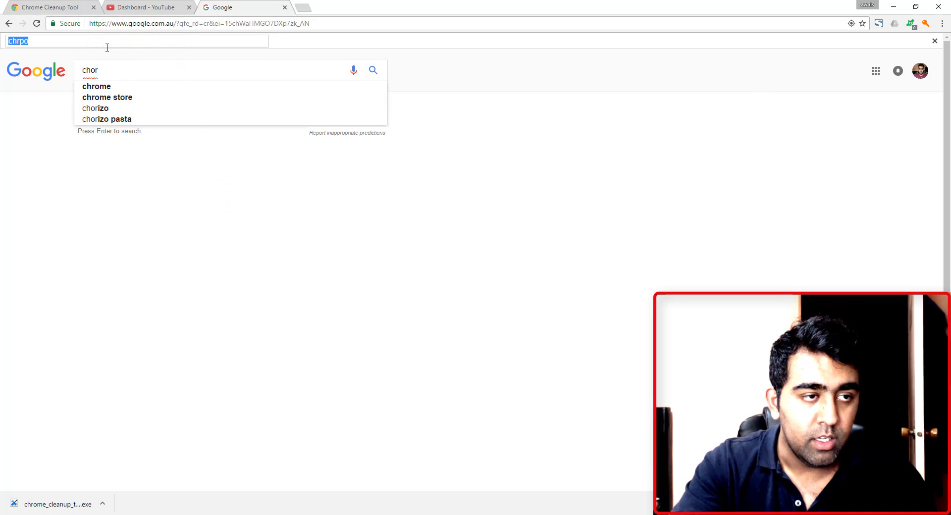
type("chrome clean up tool")
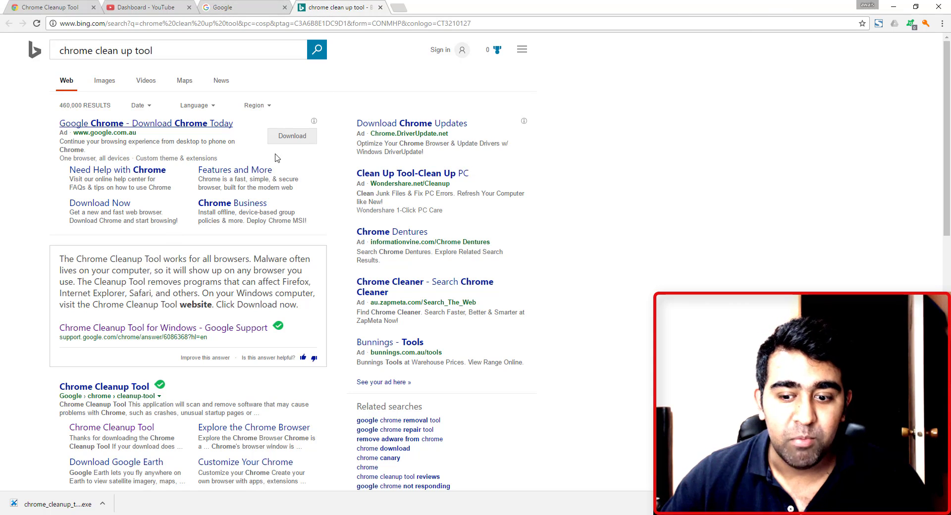
mouse_move(392, 231)
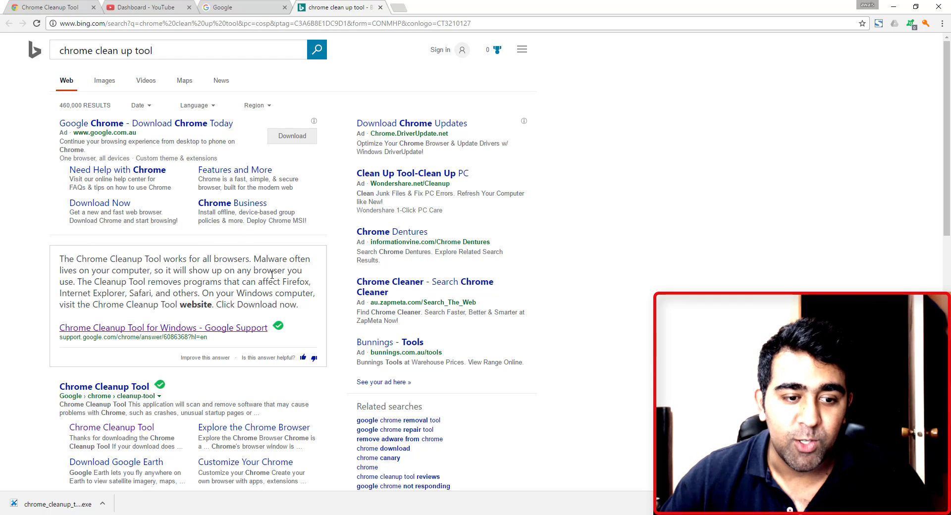
mouse_move(263, 292)
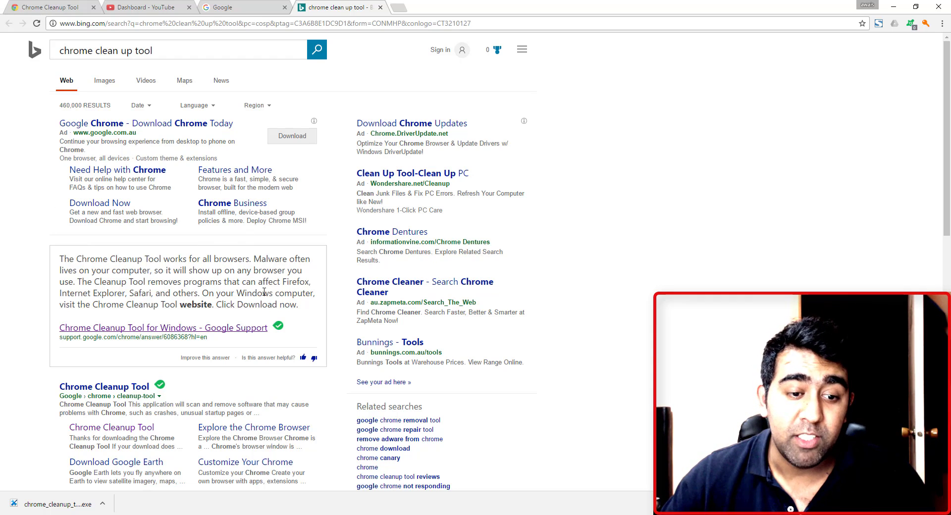
- Highlight the Chrome Cleanup Tool description text in the Bing results
left_click_drag(189, 271, 261, 293)
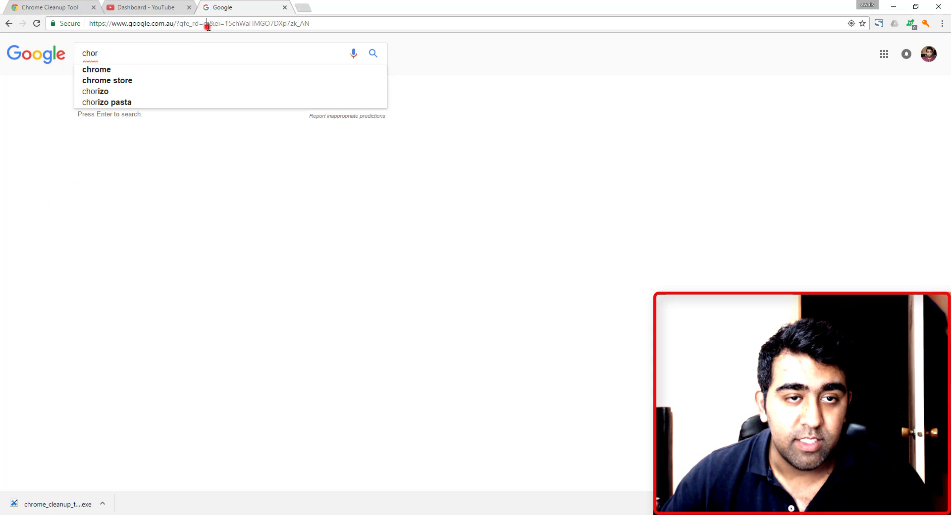
- Search Google for 'chrome clean up tool', bringing up the official Chrome Cleanup Tool page first
left_click(304, 7)
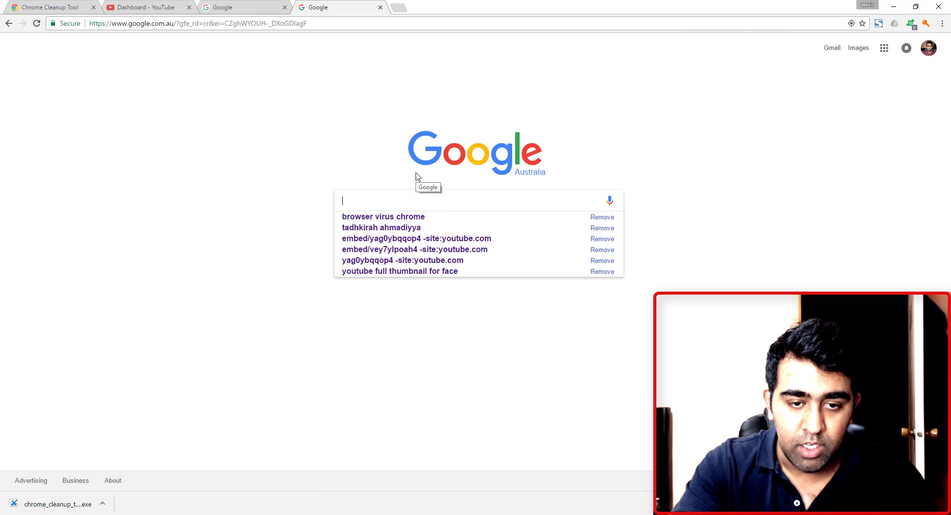
type("chrome clea")
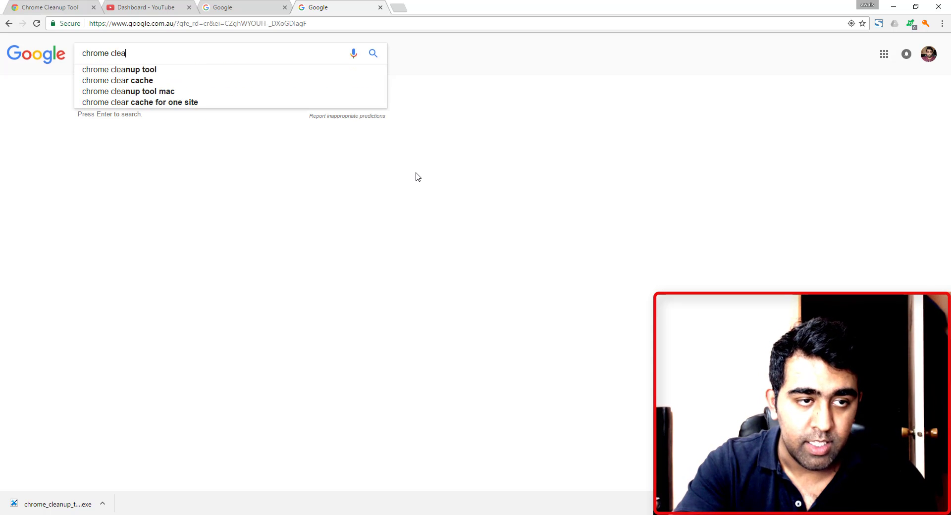
key("enter")
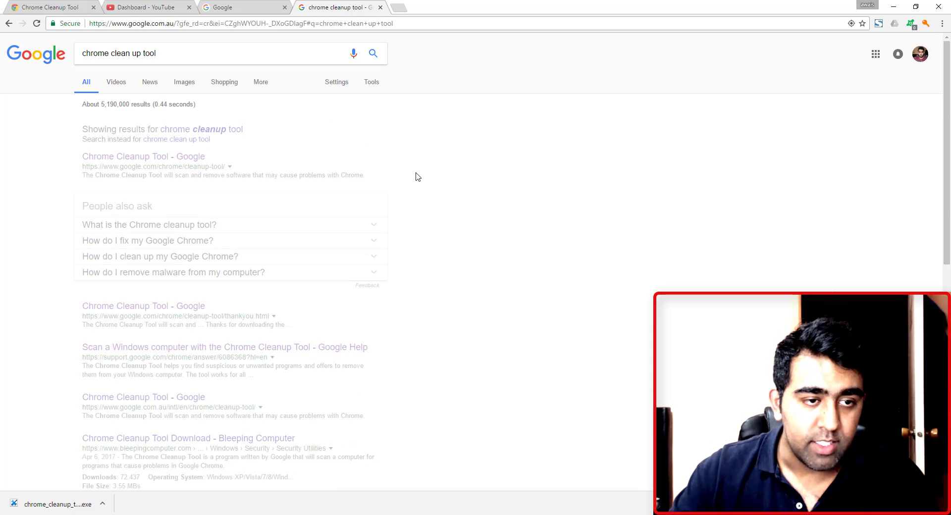
type("chor")
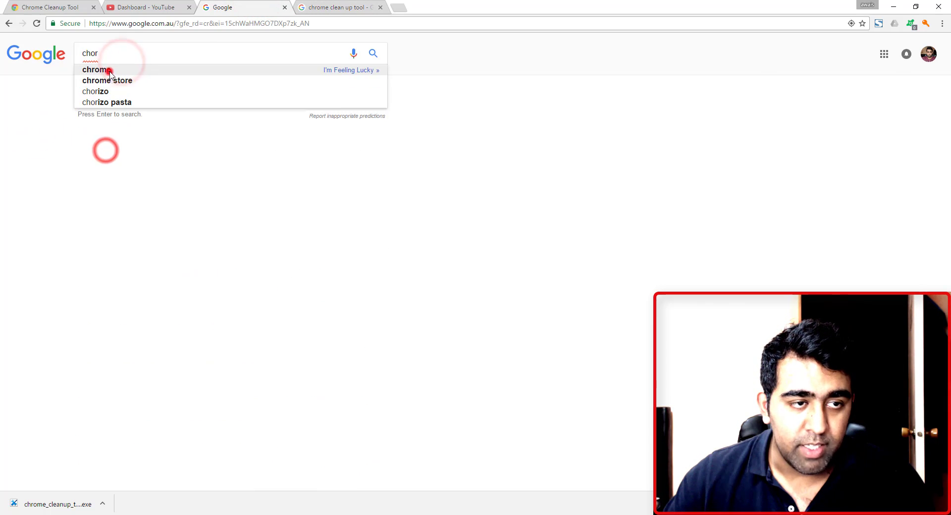
left_click(95, 69)
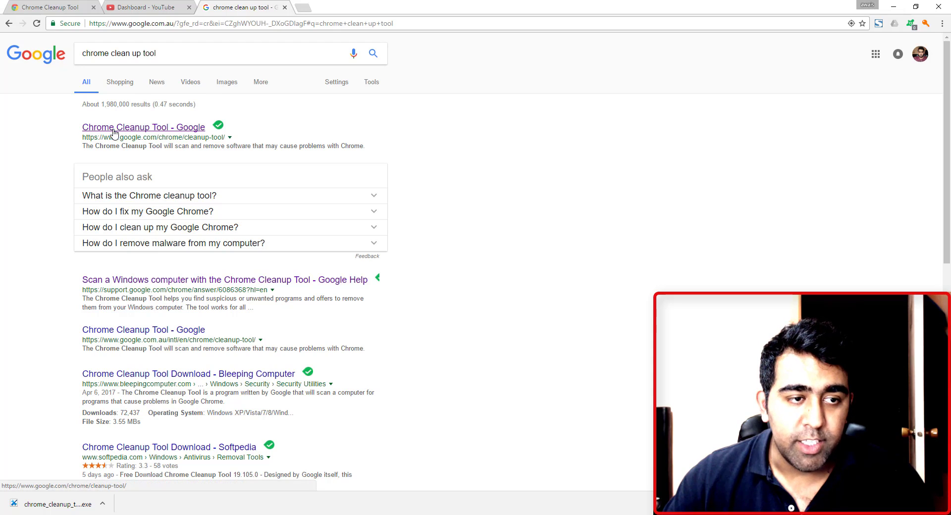
- Run the downloaded Chrome Cleanup Tool, dismiss the rundll32 error, and continue past 'No programs found'
left_click(142, 127)
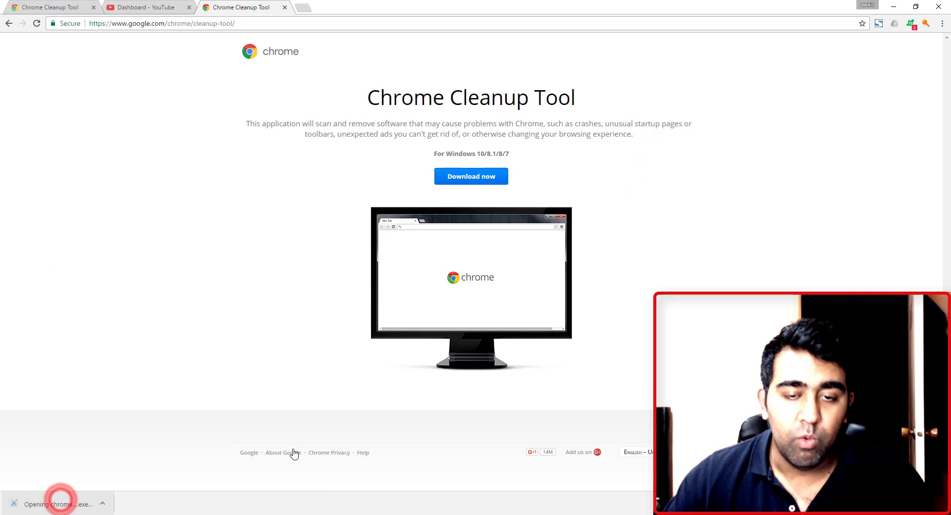
mouse_move(427, 360)
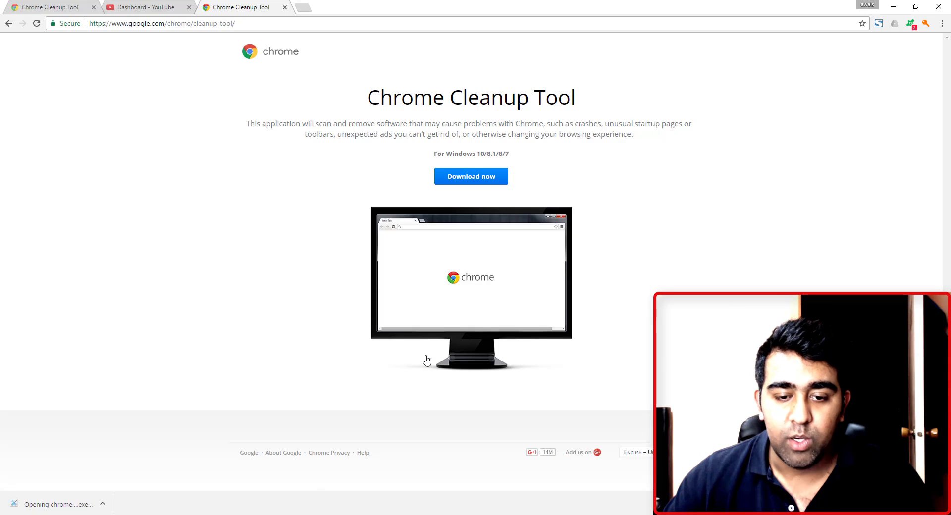
left_click(55, 504)
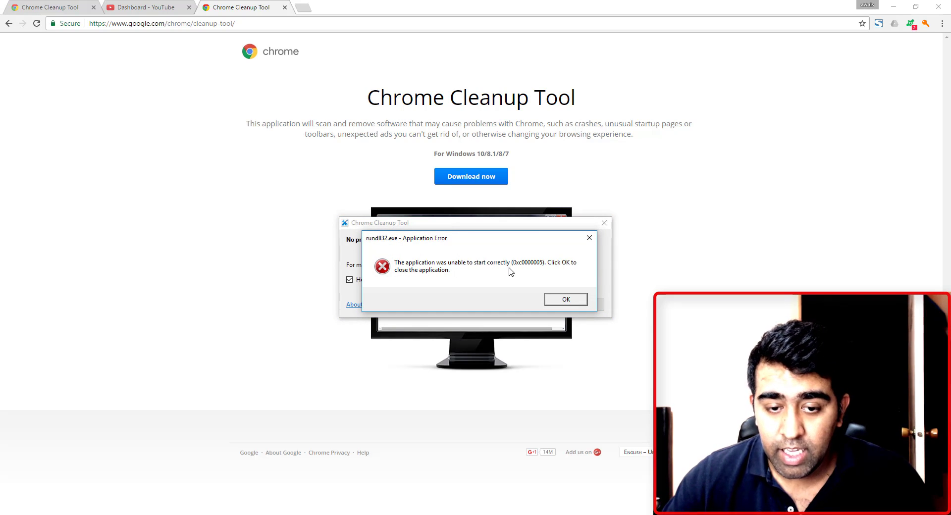
left_click(564, 299)
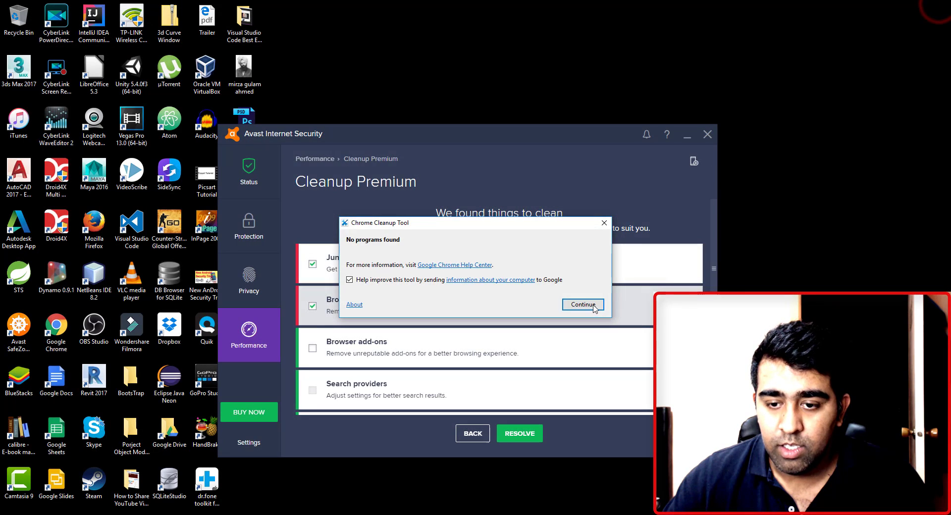
left_click(582, 304)
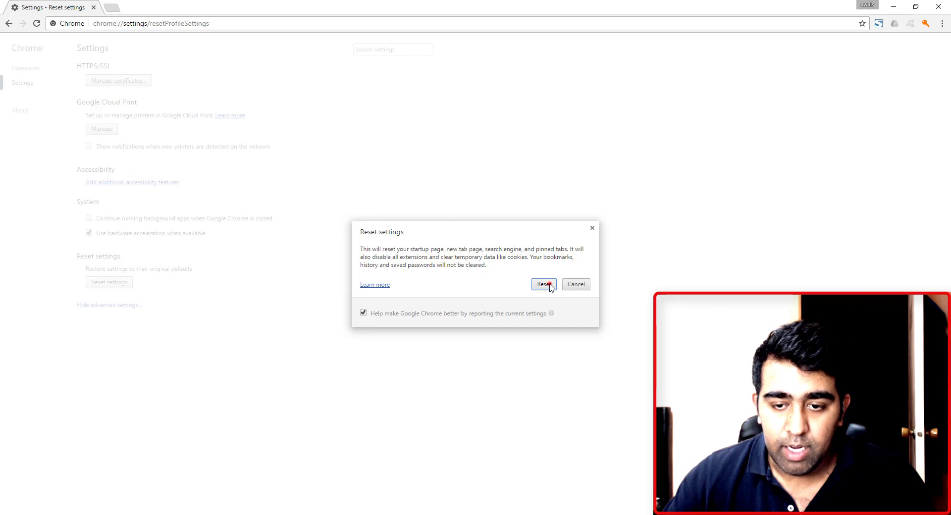
- Reset Chrome's settings to defaults, then show the Extensions page listing AdBlock and Avast as disabled
left_click(543, 284)
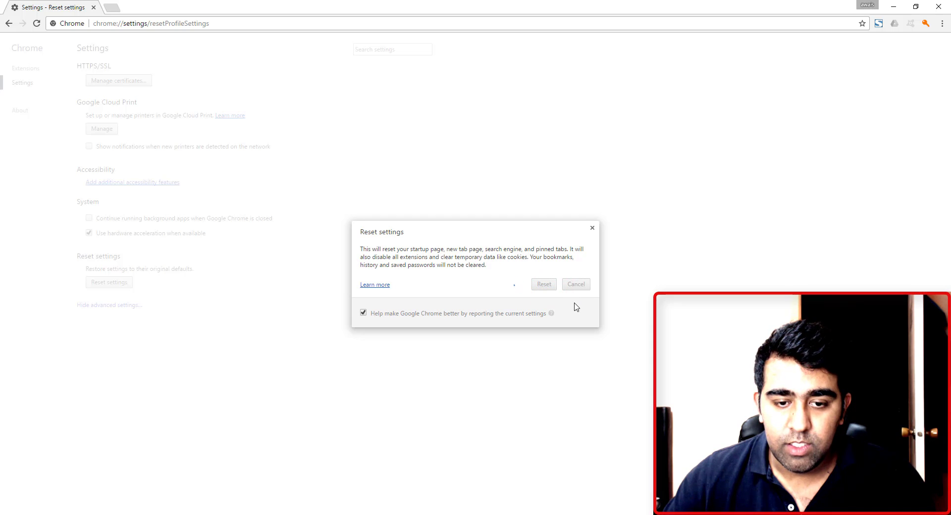
left_click(543, 284)
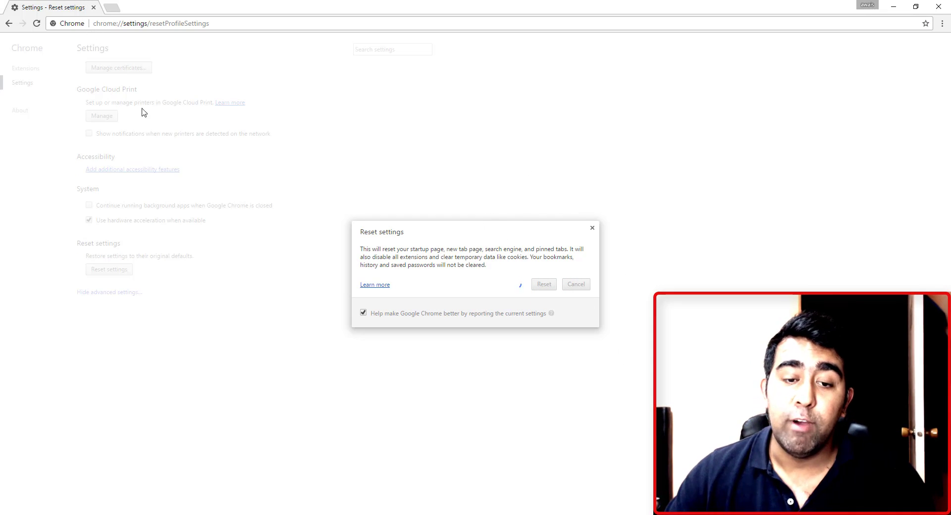
left_click(574, 284)
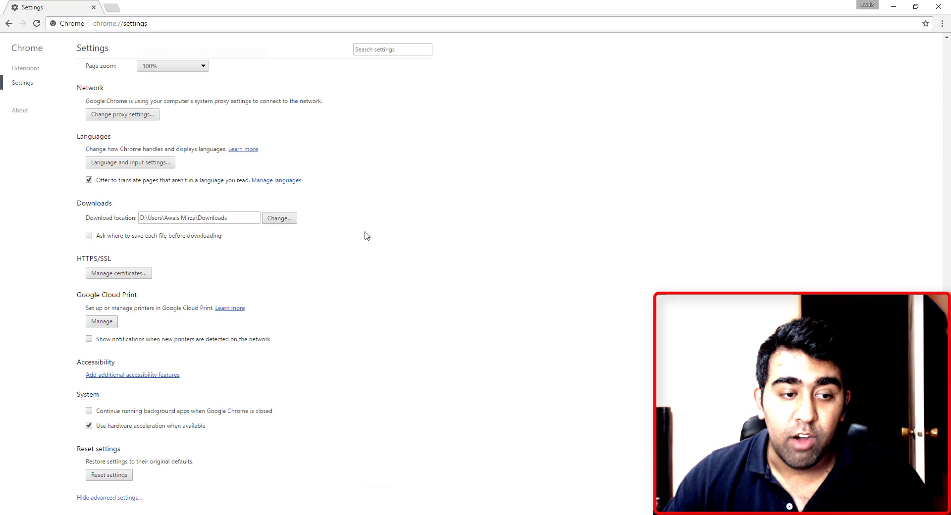
mouse_move(336, 214)
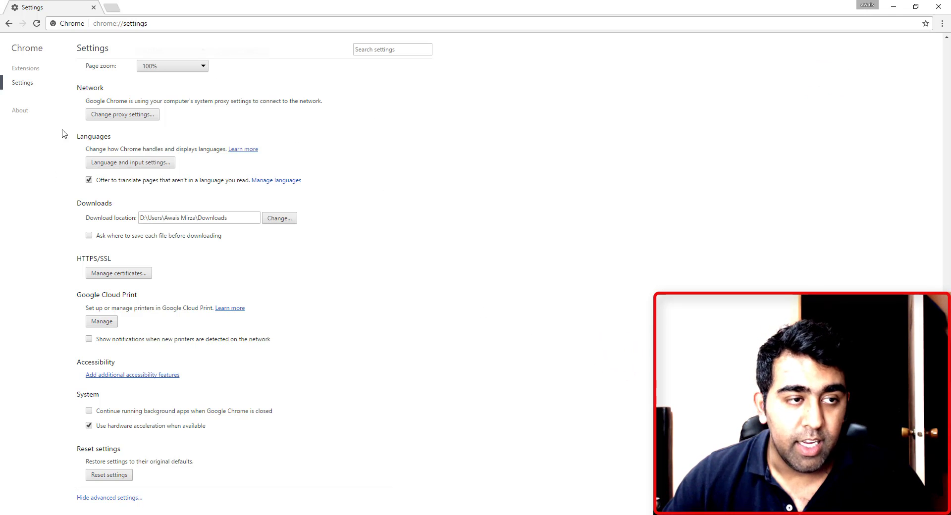
left_click(26, 68)
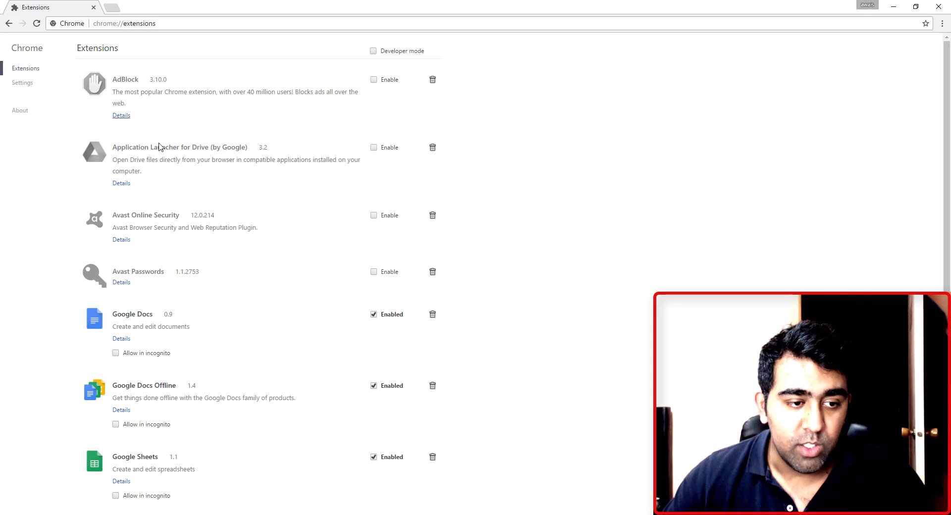
scroll("down", 3)
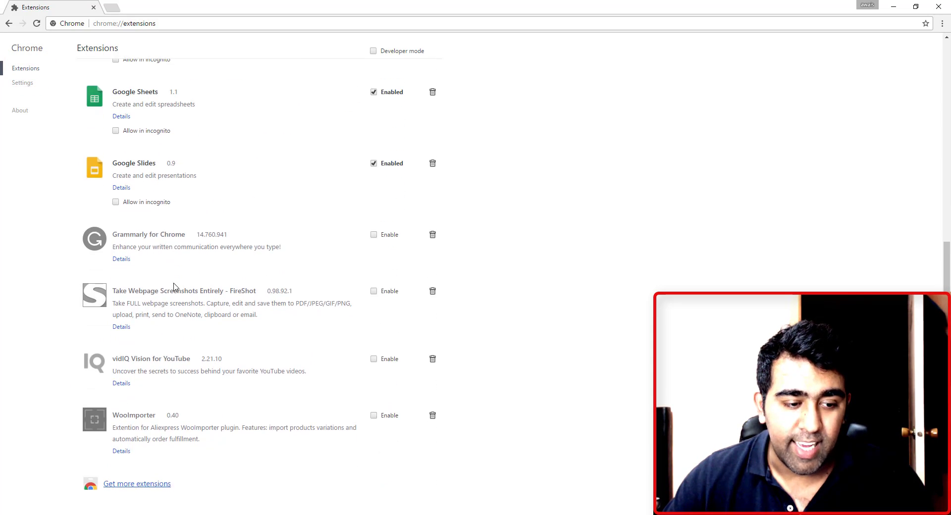
scroll("up", 3)
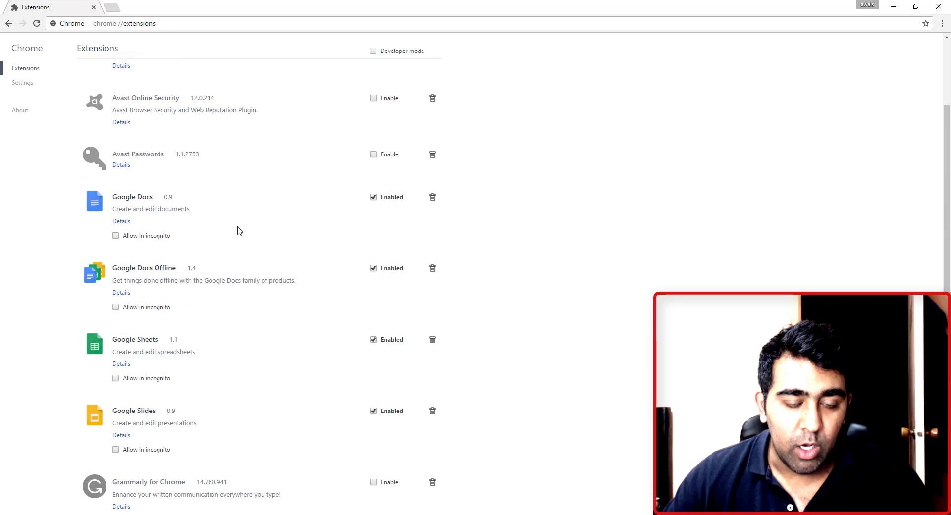
mouse_move(189, 246)
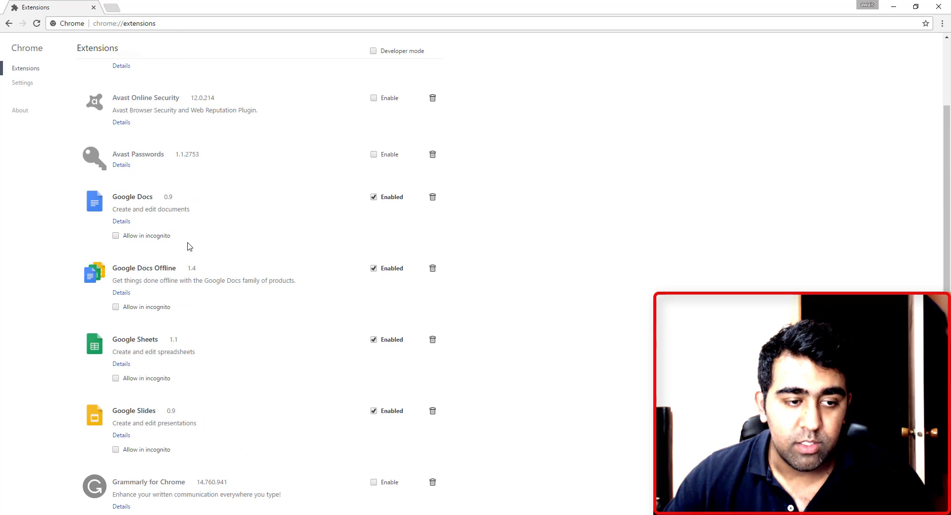
scroll("down", 3)
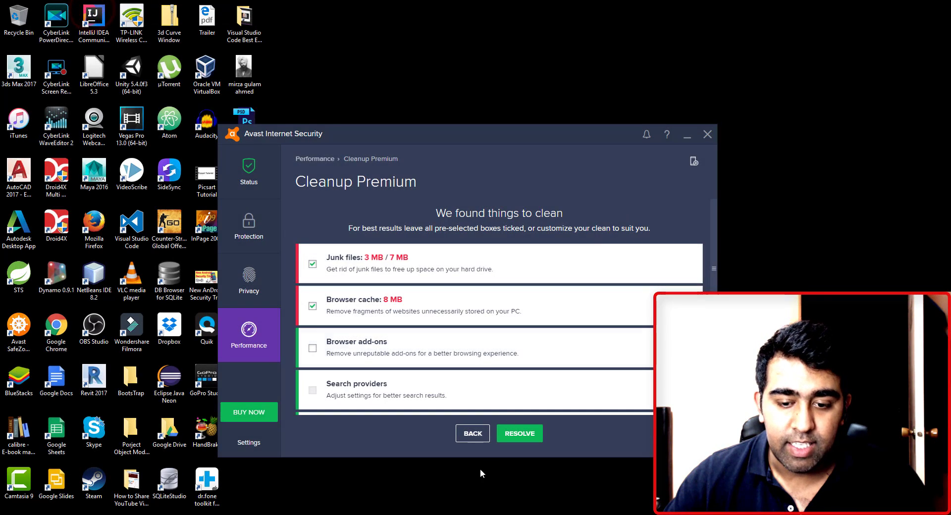
- Return from the Avast Cleanup Premium window to Chrome, which opens on a secure-surf.net new tab
left_click(518, 432)
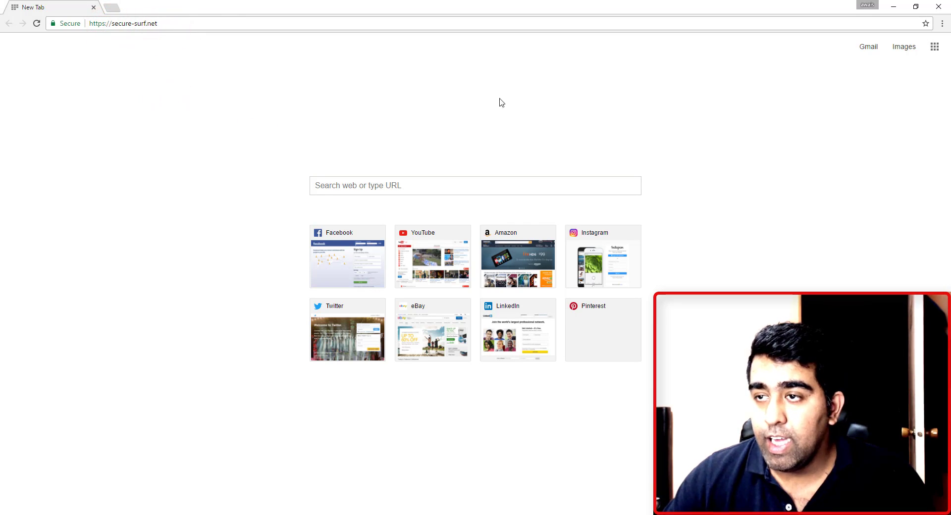
- Open a clean Google new tab and close the secure-surf.net tab
left_click(117, 7)
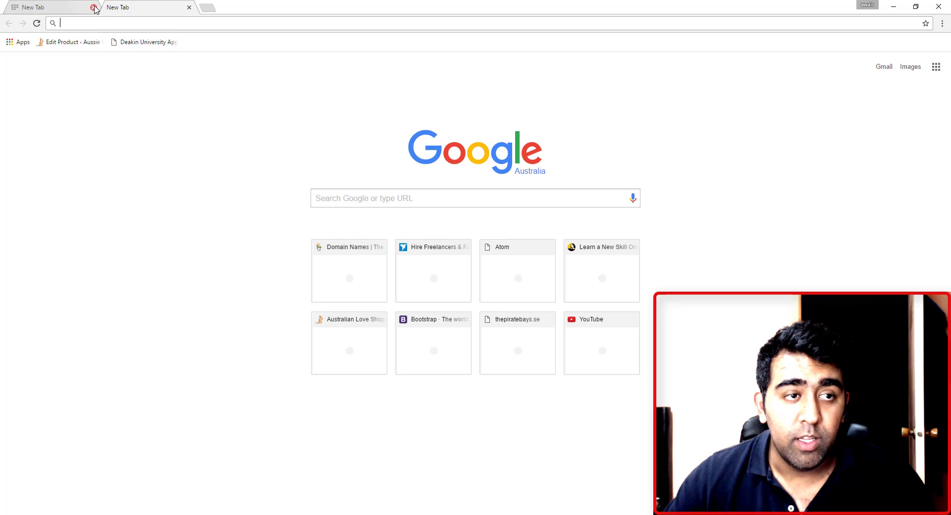
left_click(94, 7)
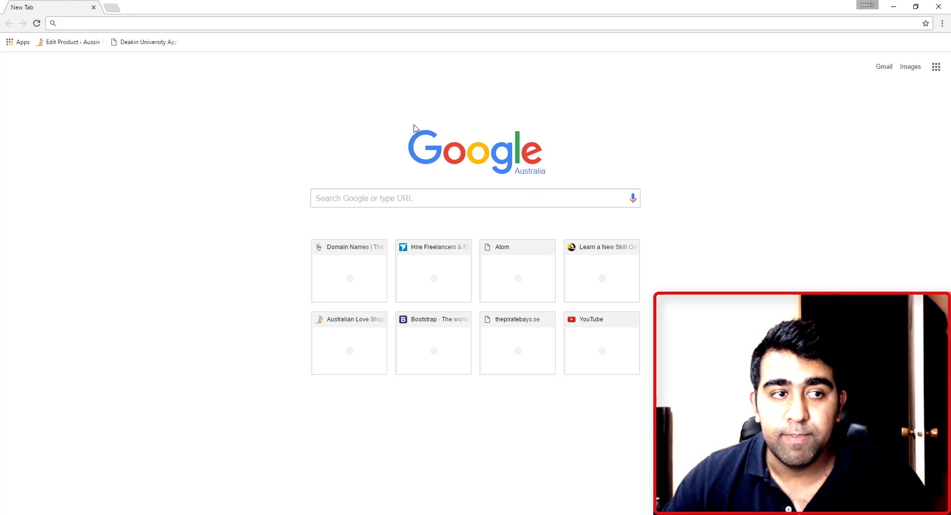
left_click(272, 195)
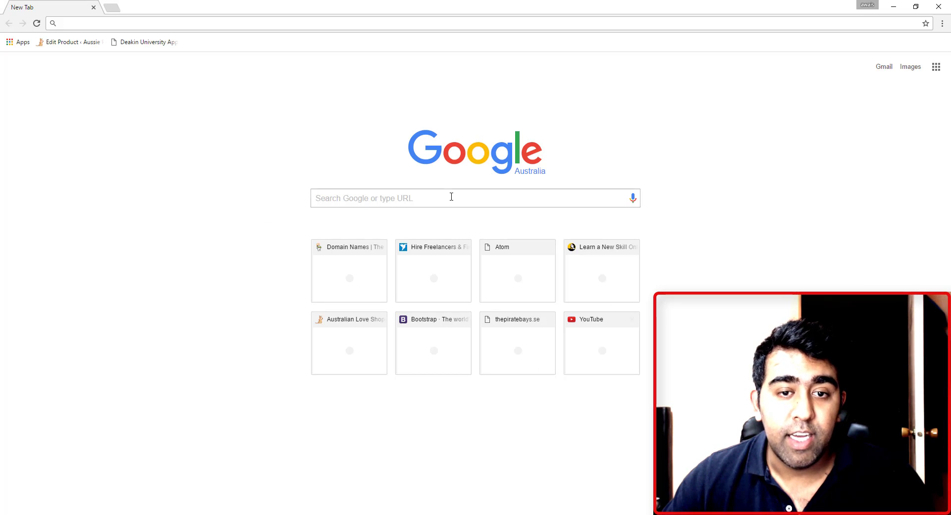
mouse_move(446, 159)
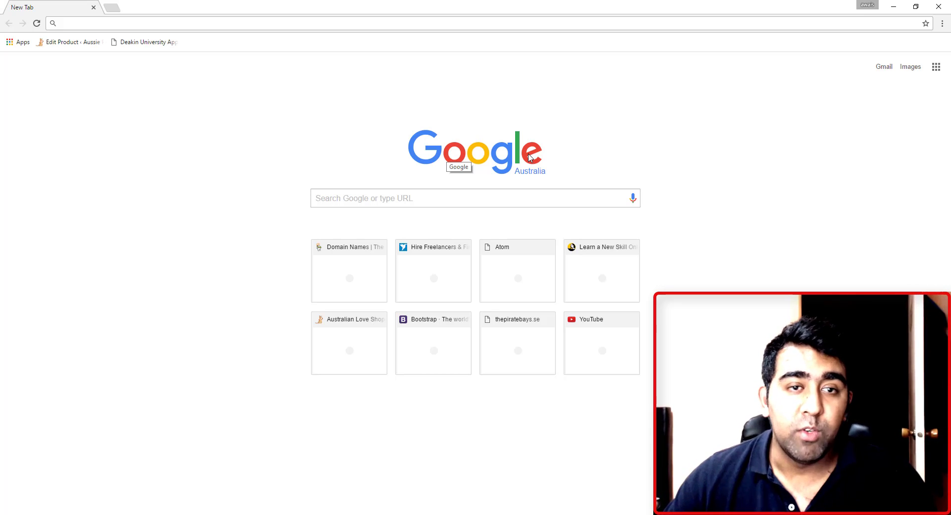
mouse_move(221, 322)
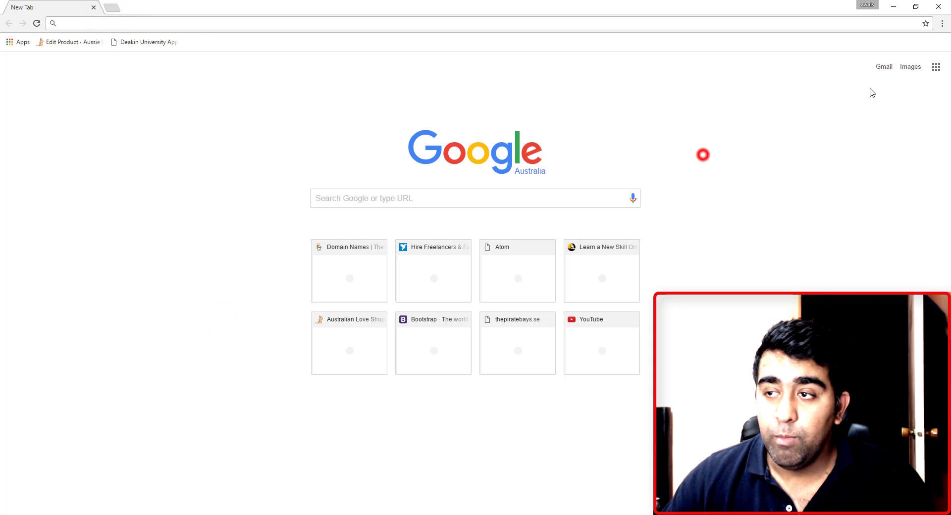
- Enable the Avast Online Security extension from the Extensions page in Settings
left_click(942, 24)
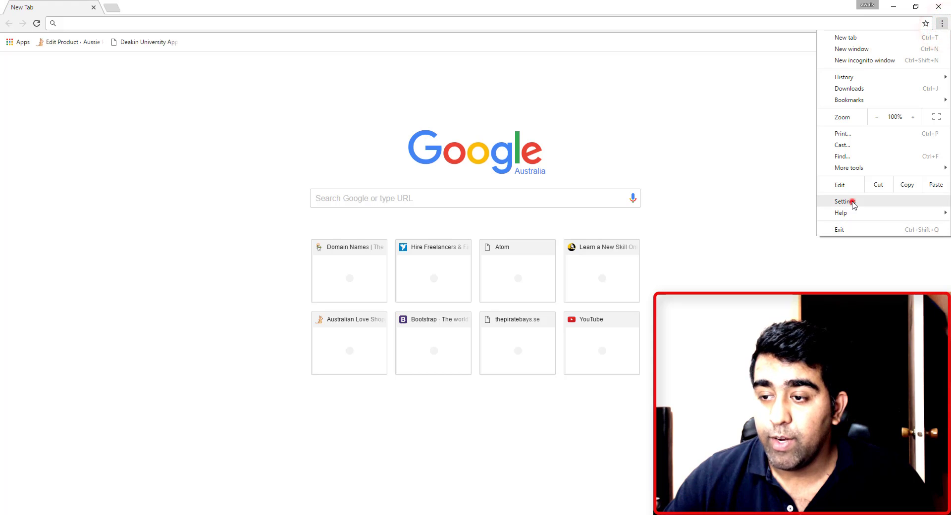
left_click(842, 201)
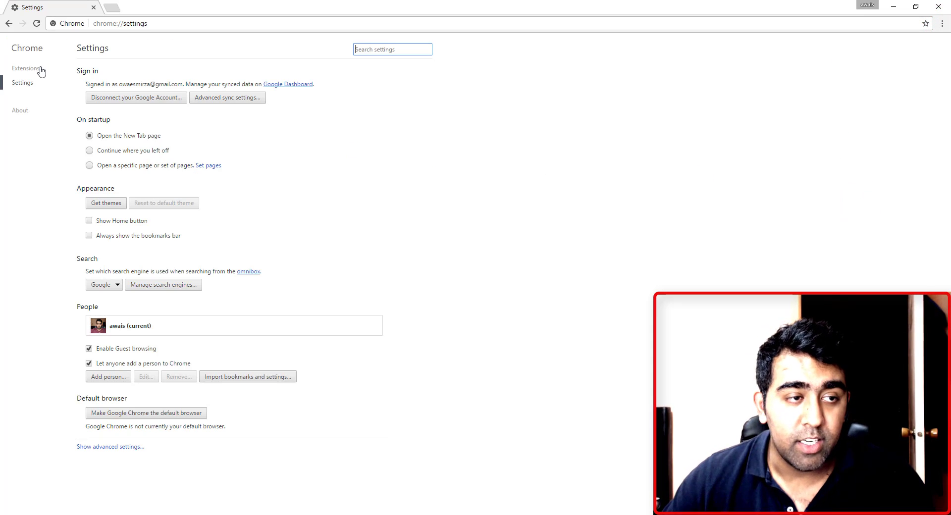
left_click(26, 68)
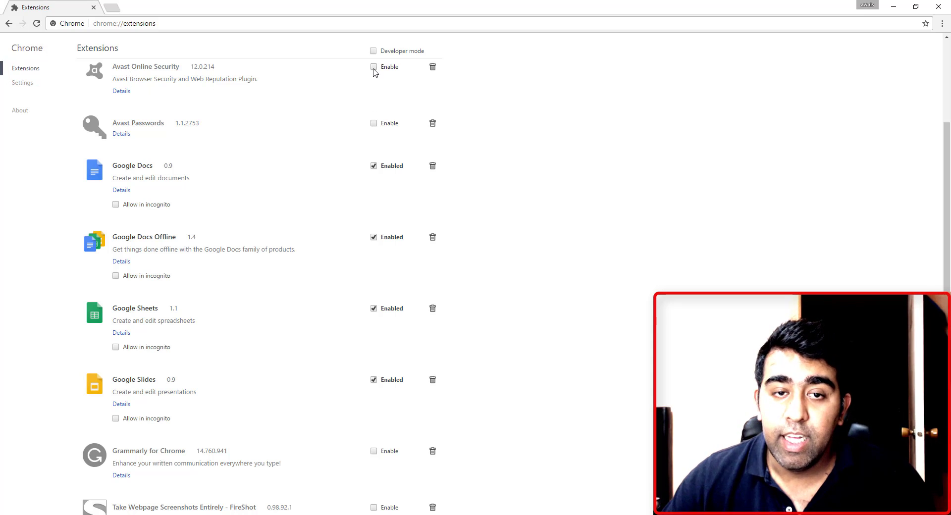
left_click(374, 66)
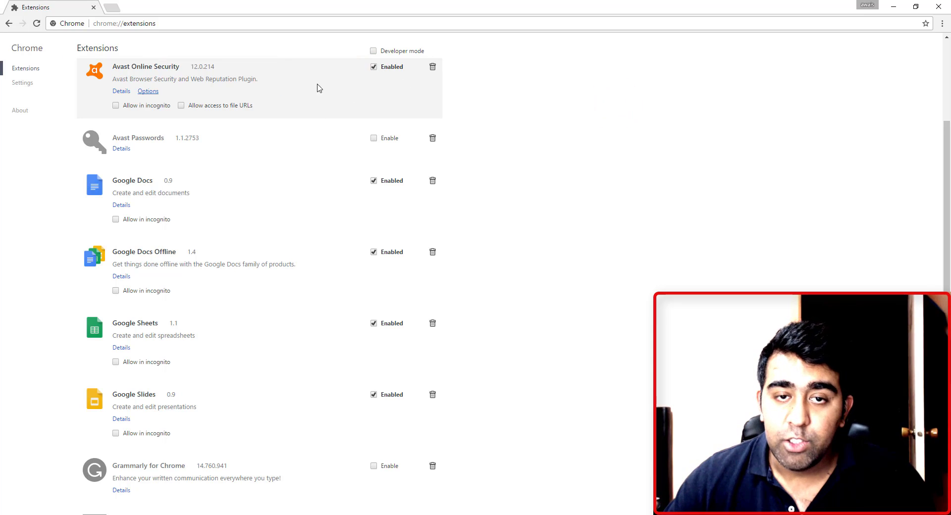
mouse_move(557, 118)
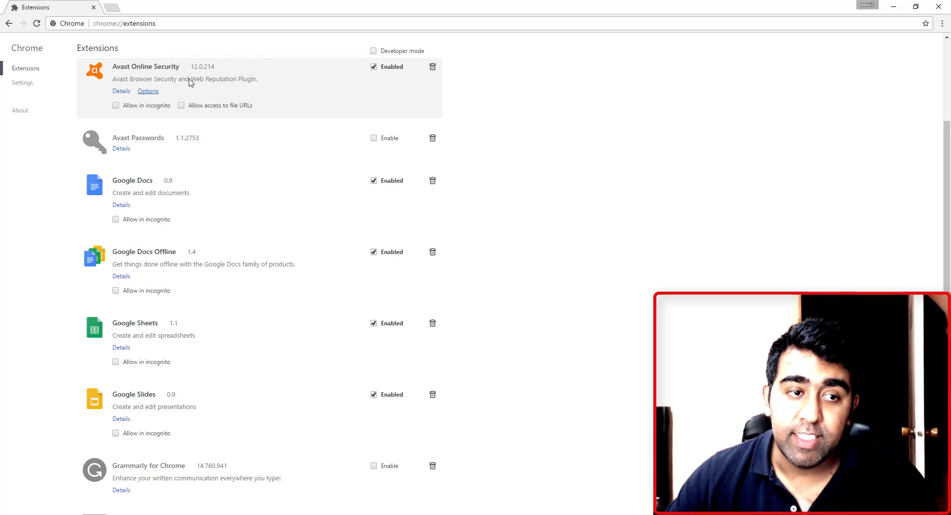
mouse_move(183, 84)
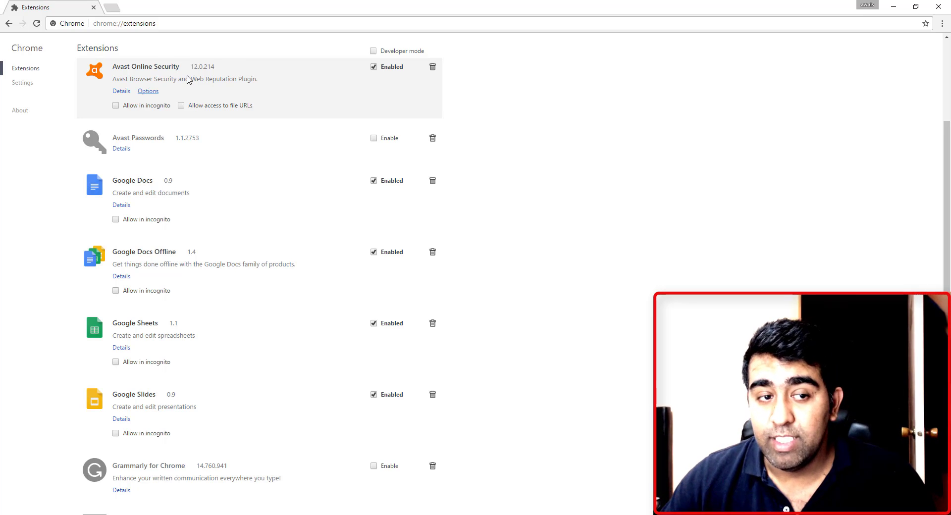
mouse_move(347, 153)
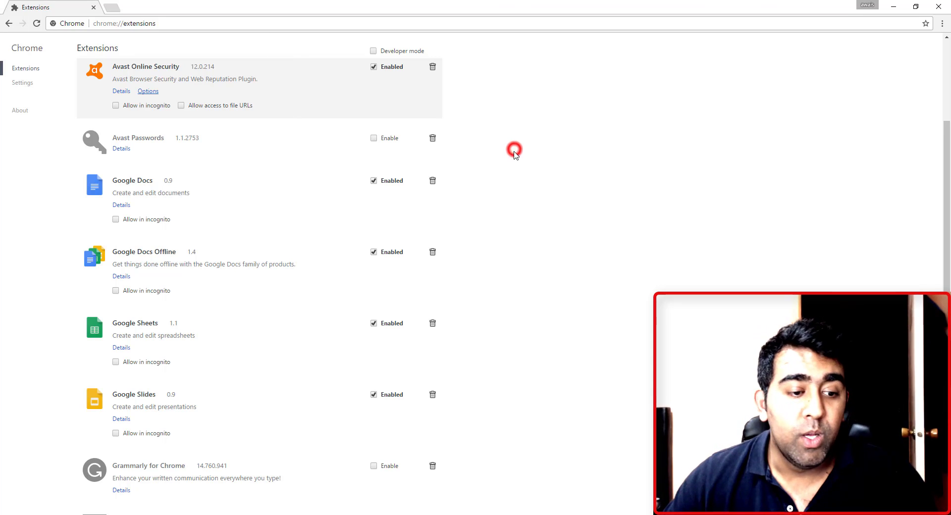
- Open a fresh tab showing the clean Google start page with search box and shortcuts
scroll("down", 3)
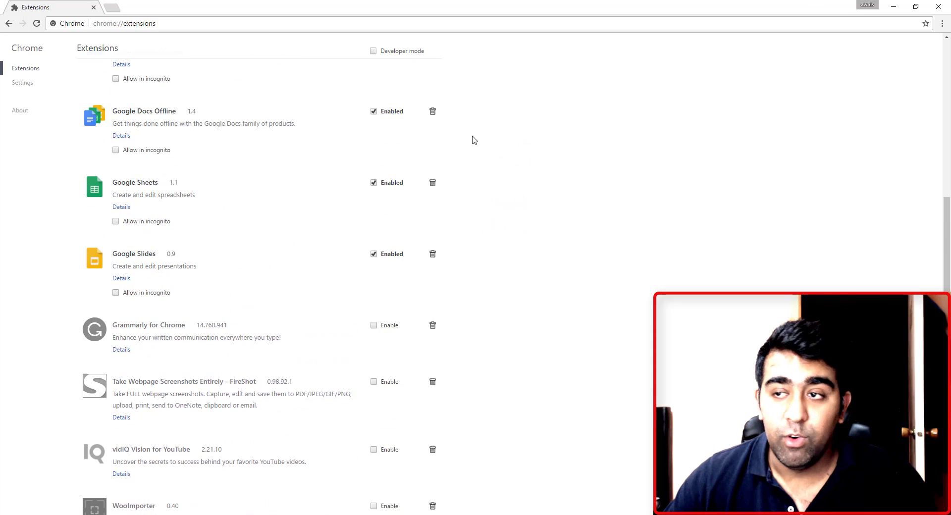
left_click(206, 7)
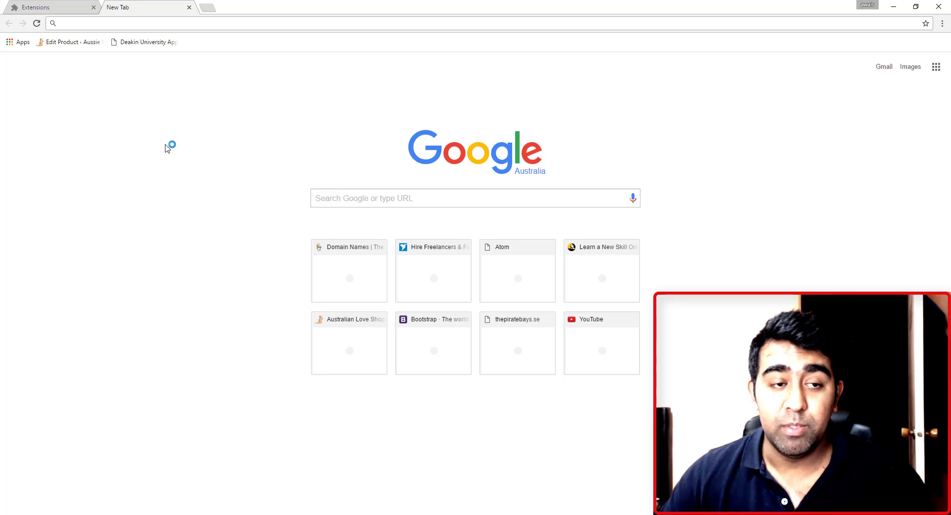
mouse_move(280, 137)
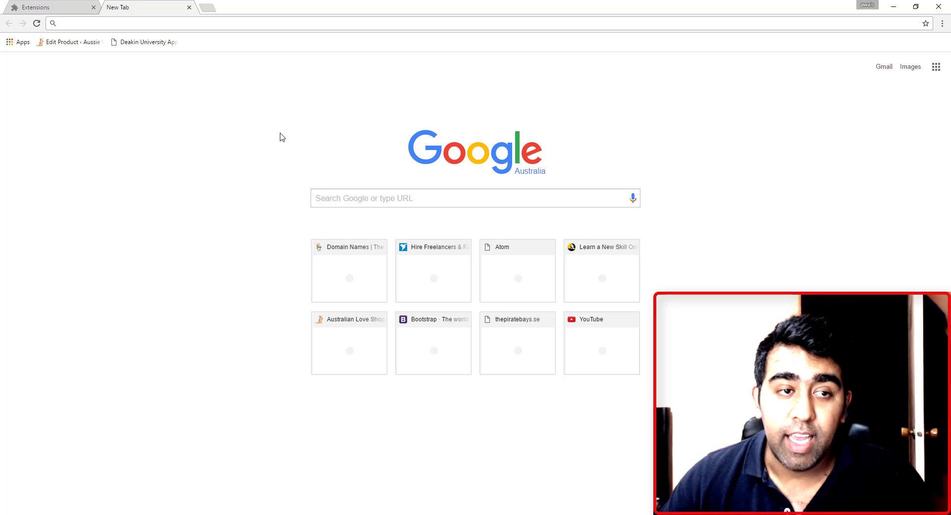